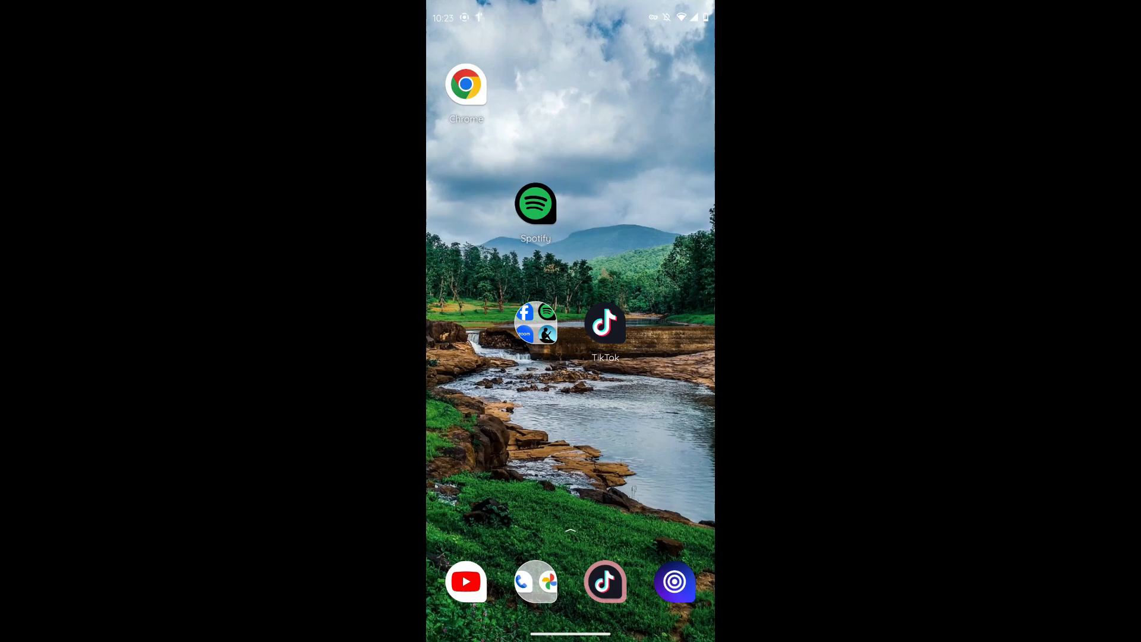
Launch TikTok from the Android home screen to show the For You feed
left_click(605, 322)
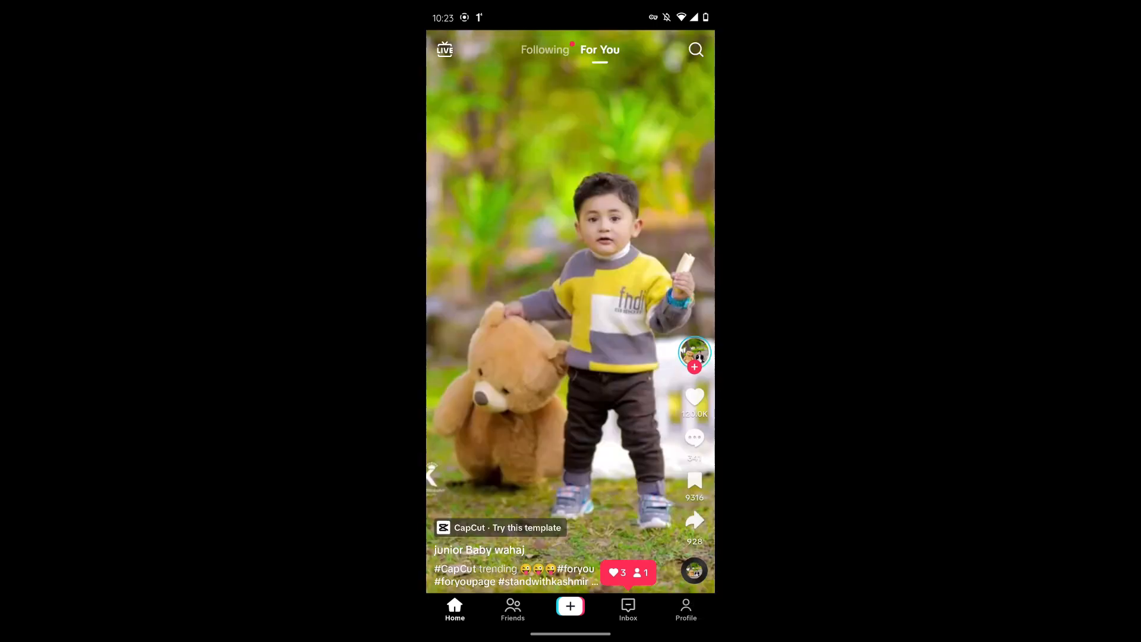
Go to your TikTok profile and open its hamburger menu listing Settings and privacy
left_click(684, 610)
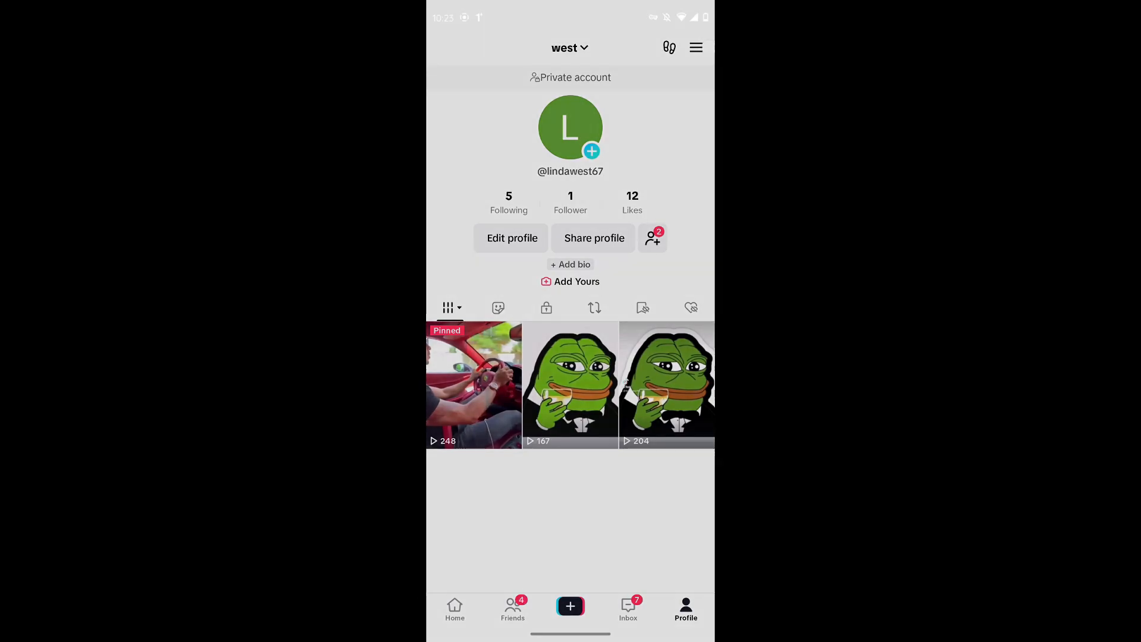
left_click(694, 47)
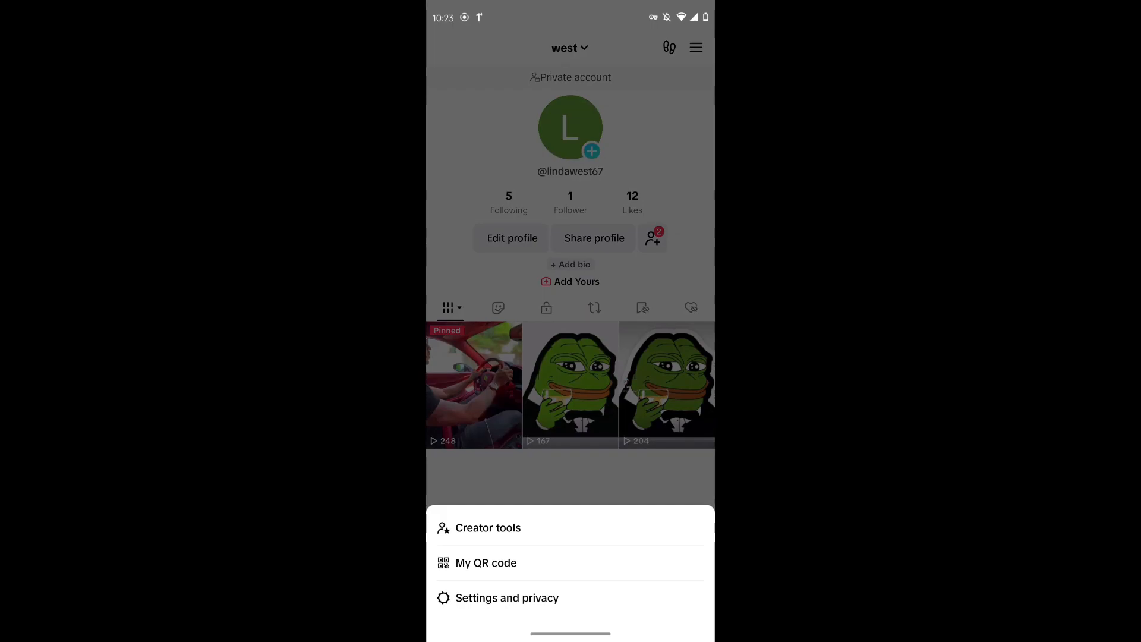
Go through Settings and privacy, Account, and Deactivate or delete account to the leaving survey
left_click(506, 597)
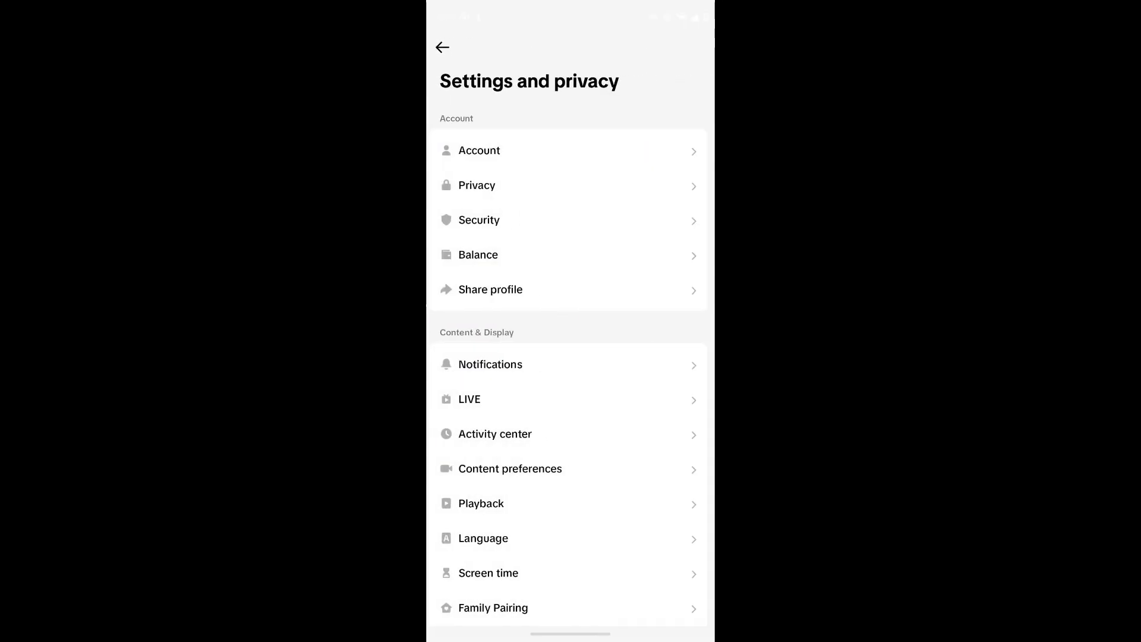
left_click(478, 151)
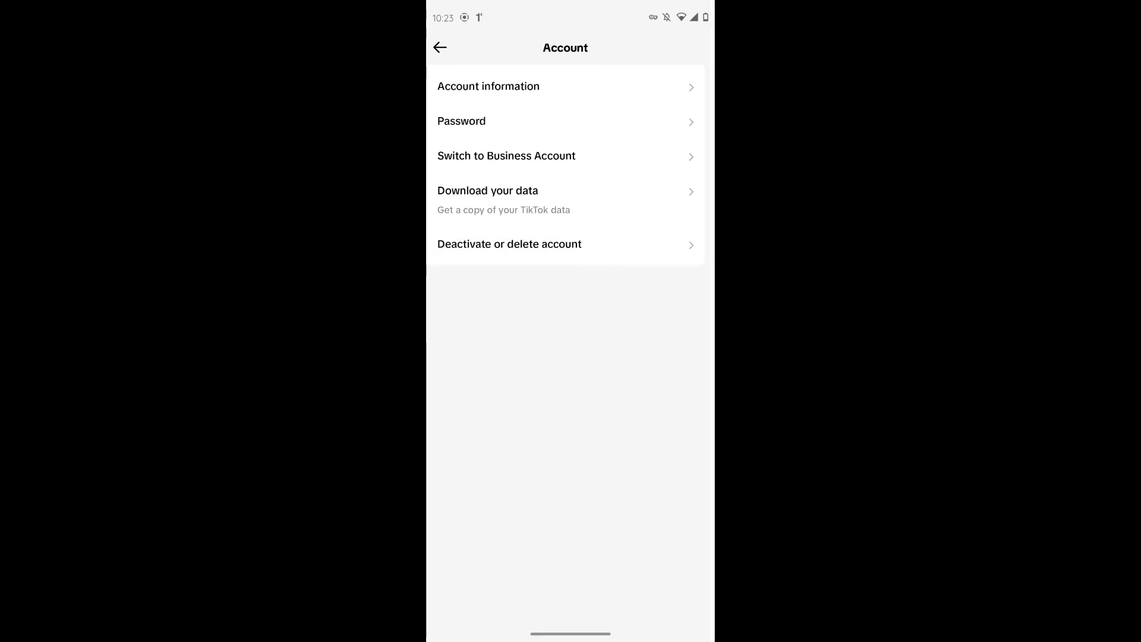
left_click(509, 244)
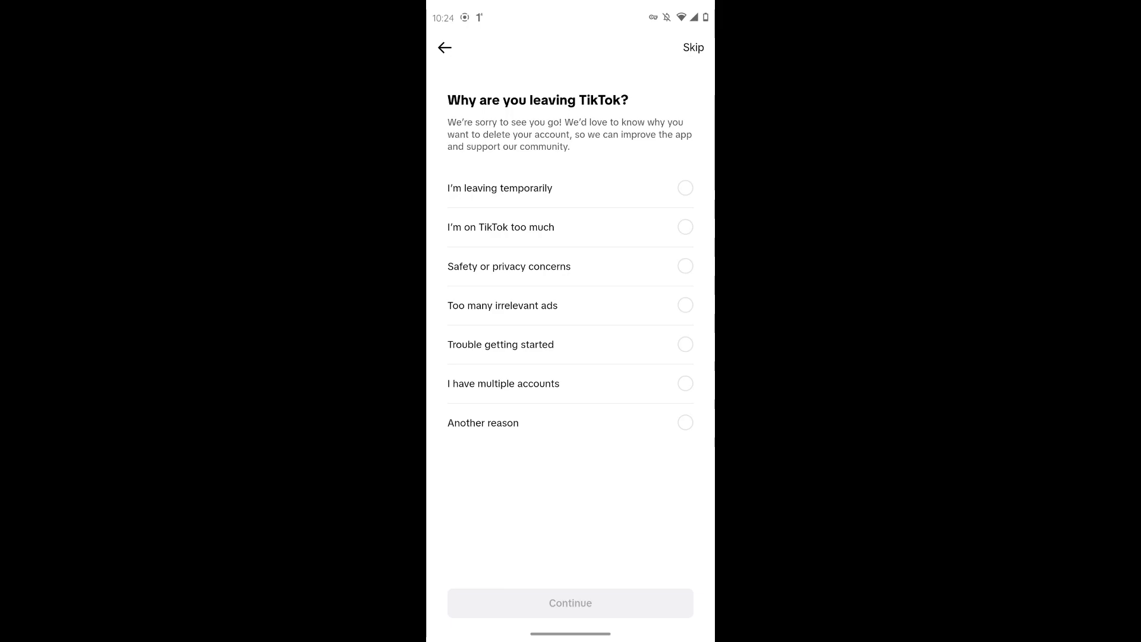
Choose 'Safety or privacy concerns' as the leaving reason and continue to the data download notice
left_click(683, 266)
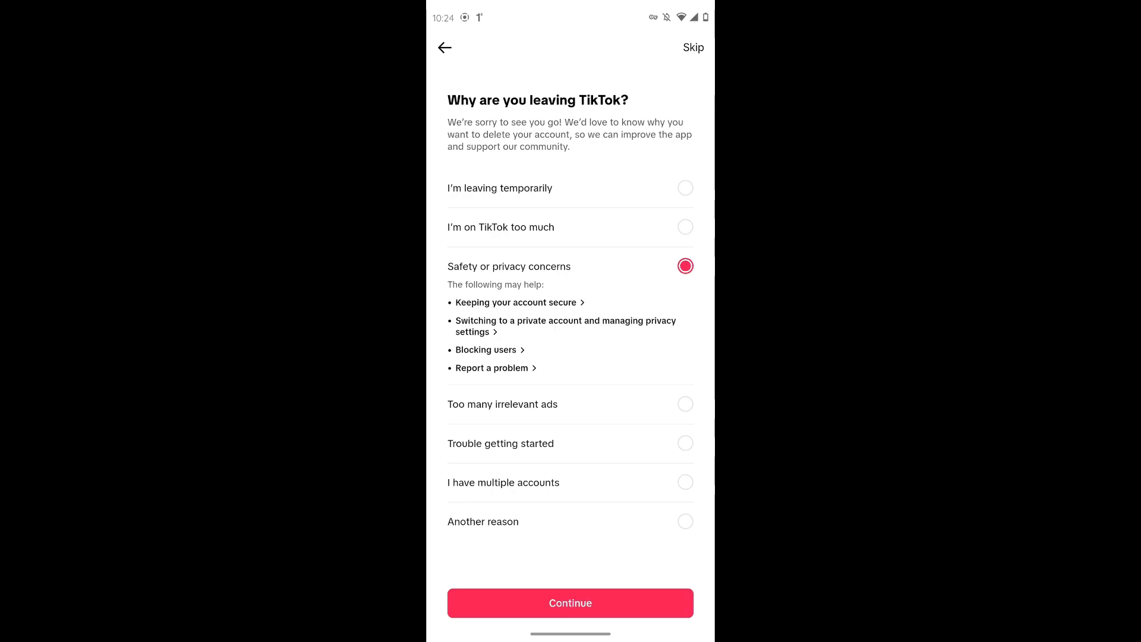
left_click(569, 602)
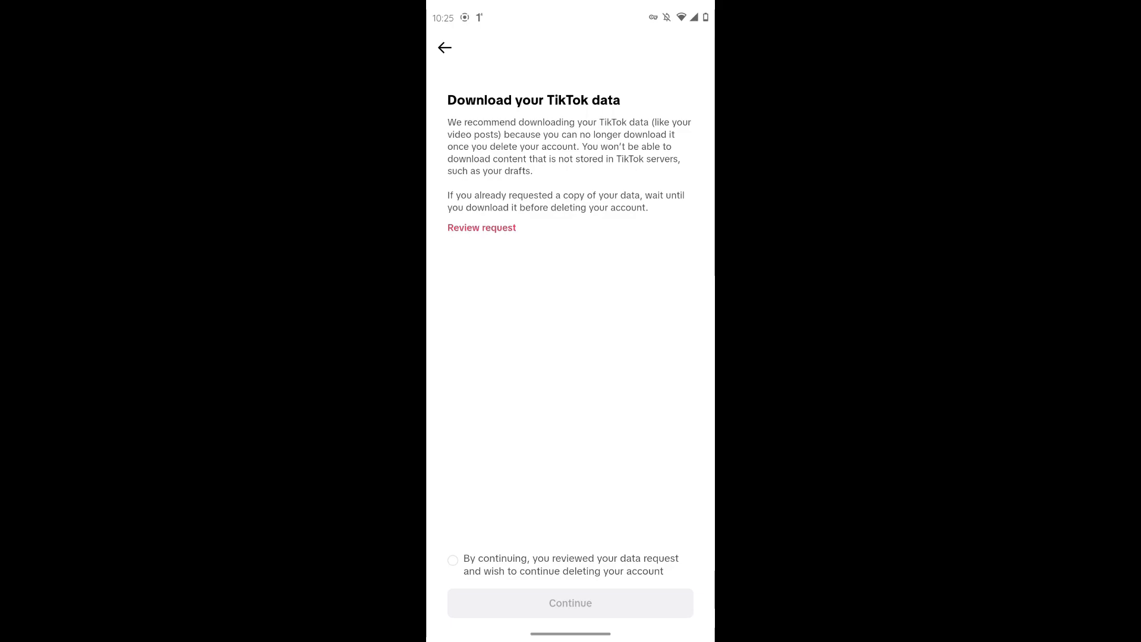
Acknowledge the data notice, pass the deletion warning, and focus the password field
left_click(452, 560)
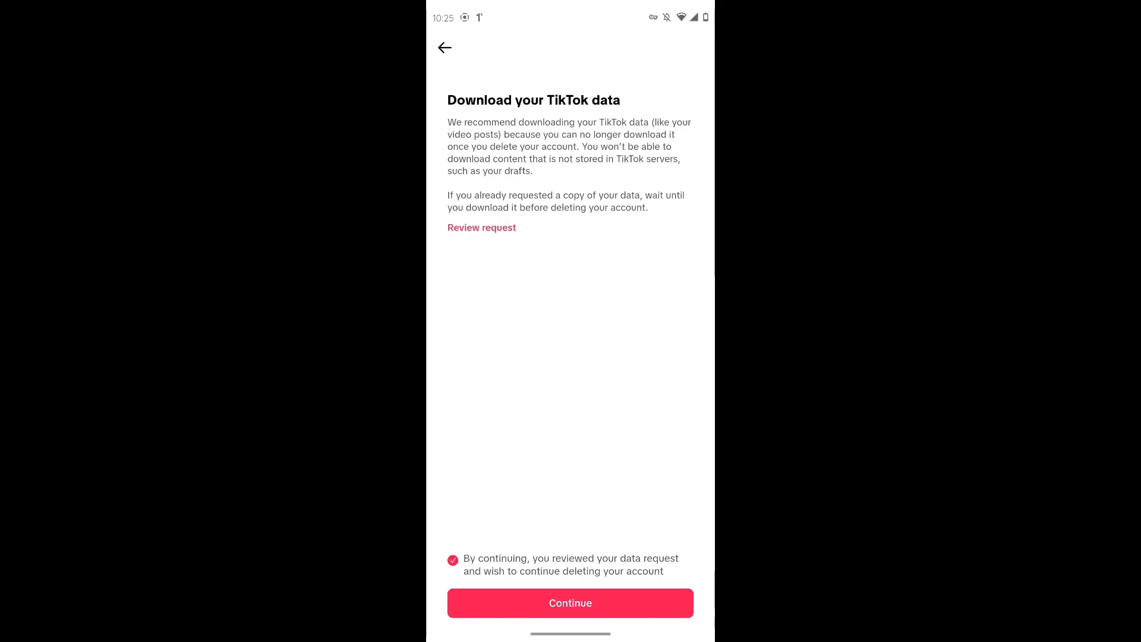
left_click(570, 602)
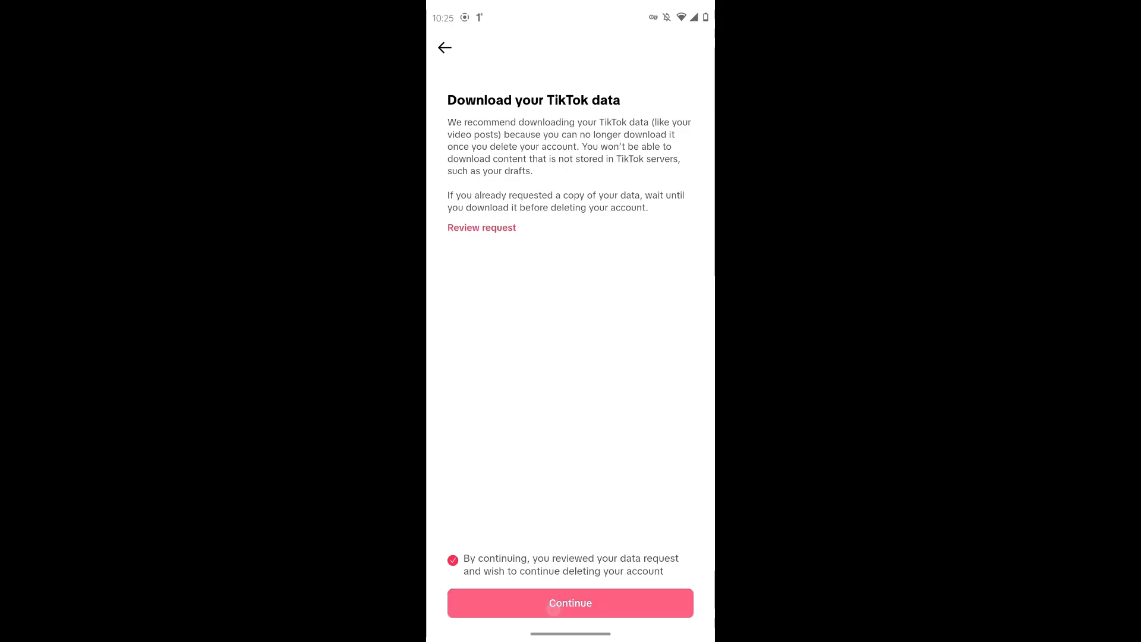
left_click(570, 603)
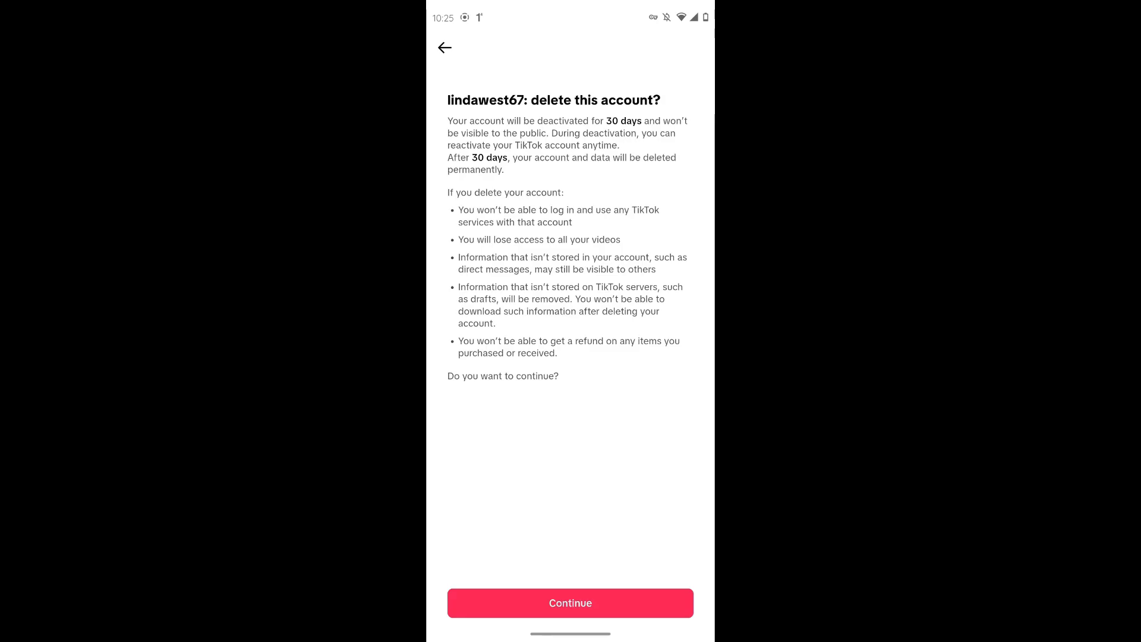
left_click(570, 603)
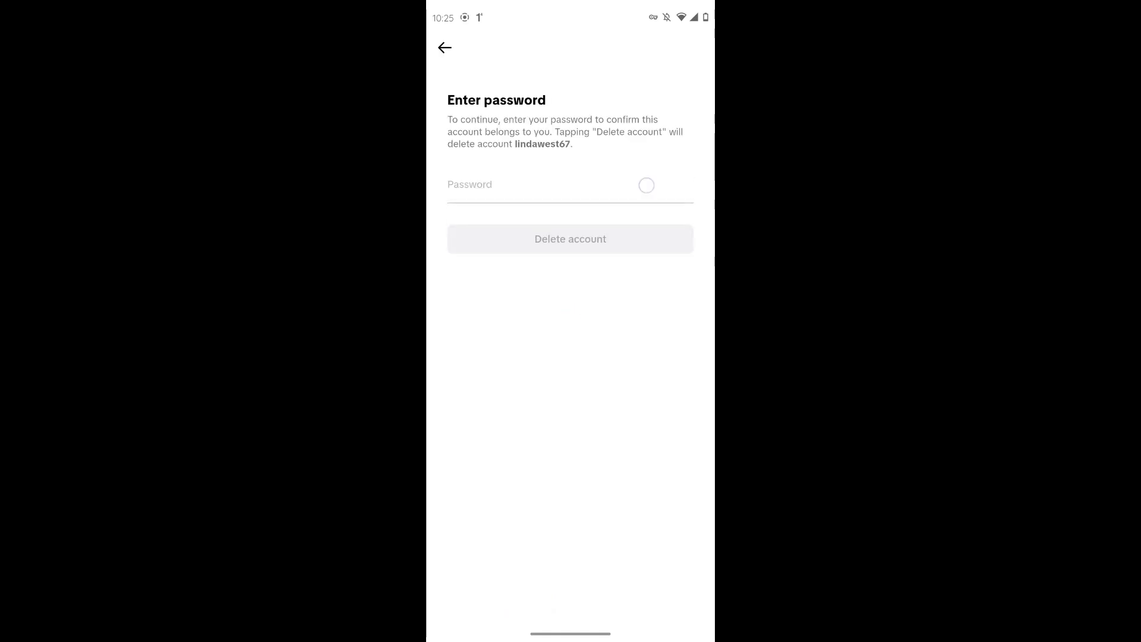
left_click(570, 184)
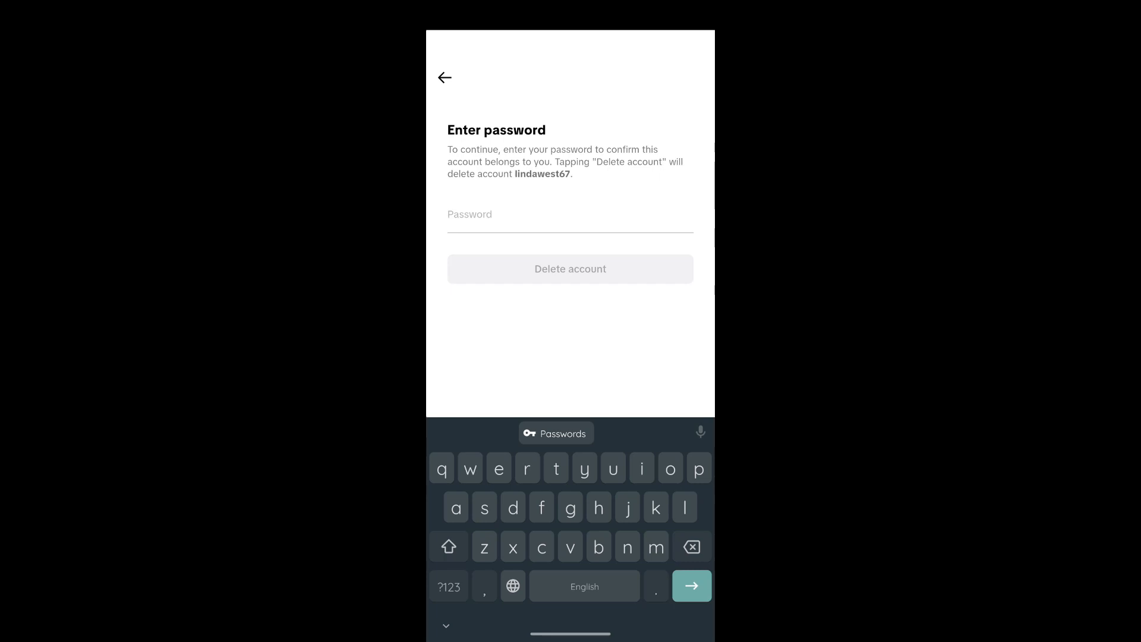